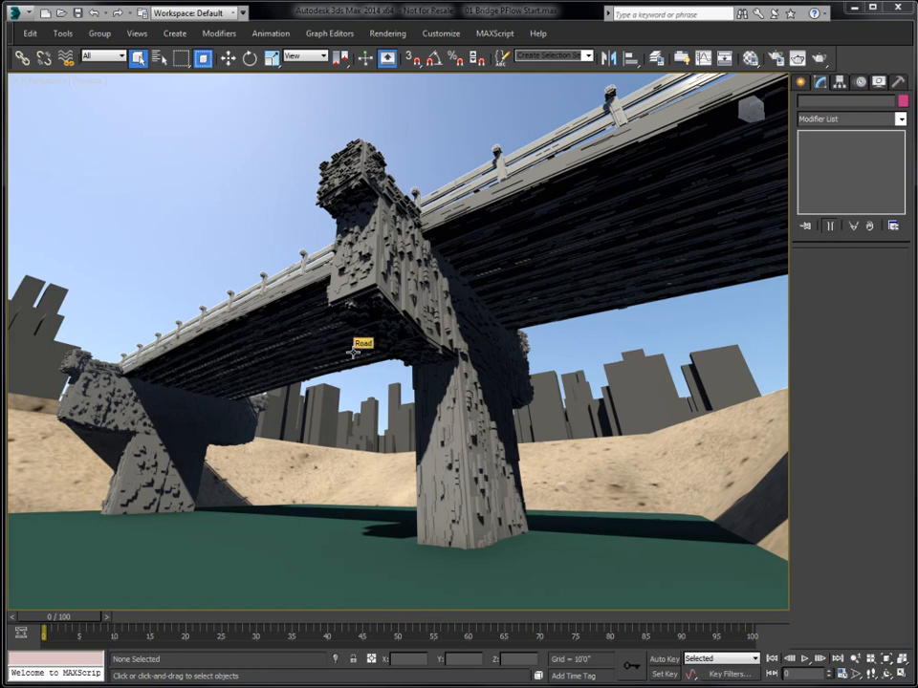
{"action": "mouse_move", "coordinate": [330, 287]}
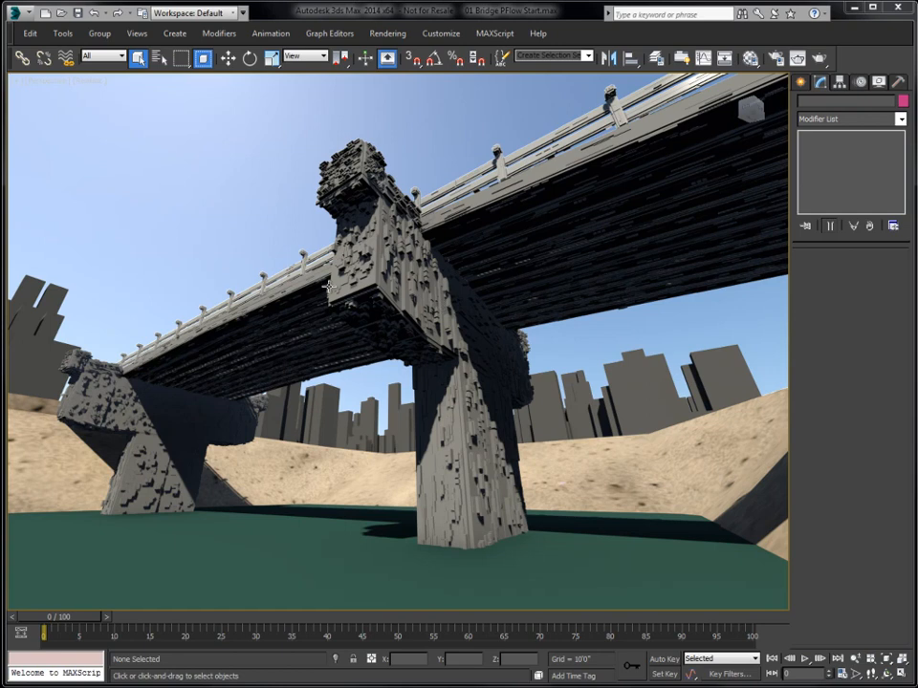
{"action": "mouse_move", "coordinate": [318, 315]}
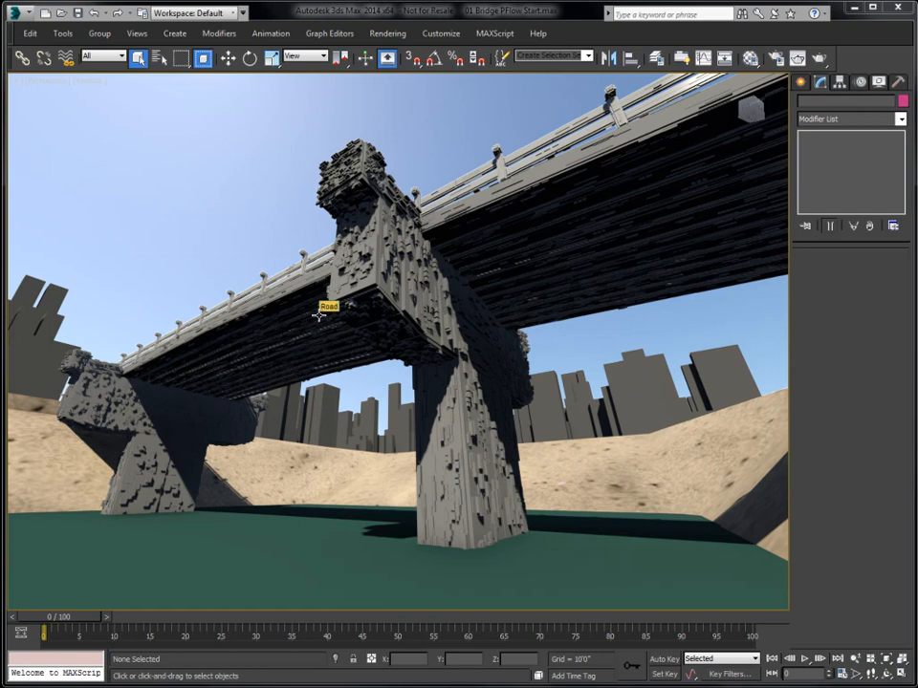
{"action": "mouse_move", "coordinate": [461, 212]}
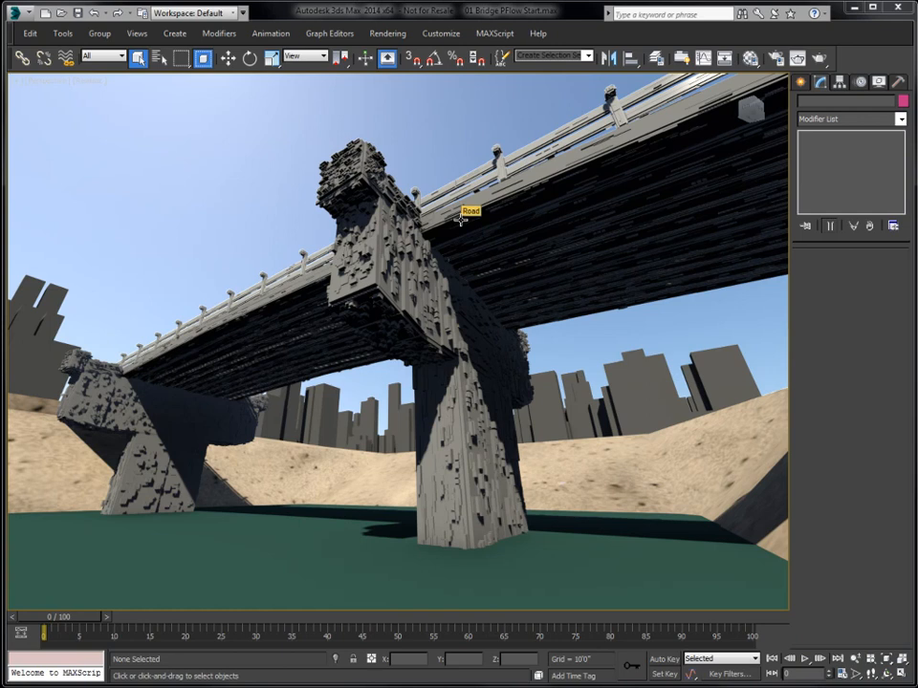
{"action": "mouse_move", "coordinate": [254, 271]}
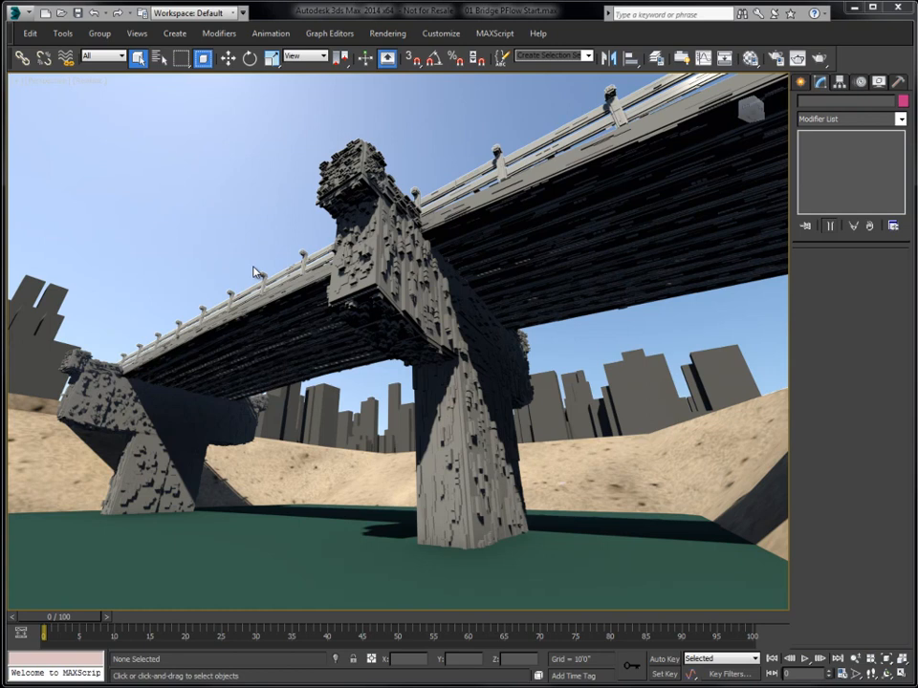
{"action": "mouse_move", "coordinate": [288, 272]}
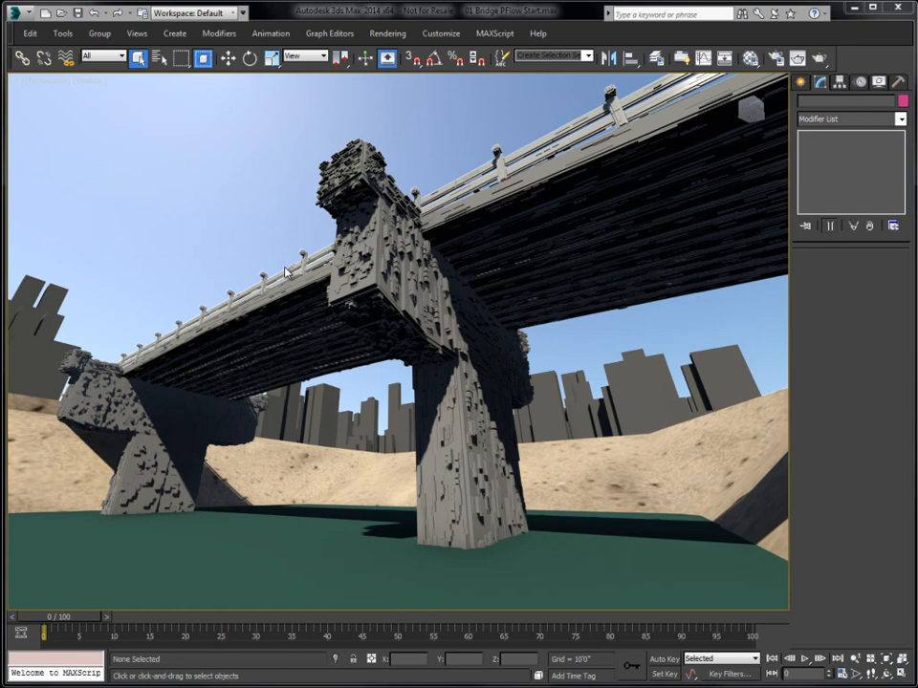
{"action": "mouse_move", "coordinate": [349, 250]}
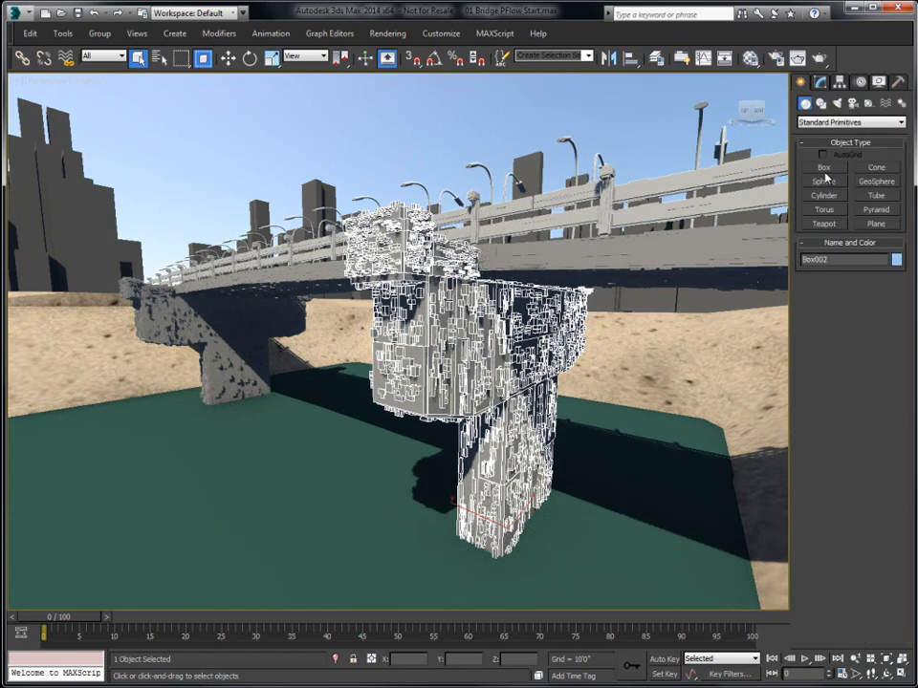
- Create a Box primitive and load MainSimulation0000.ifl into RAM Player channels A and B
{"action": "left_click", "coordinate": [823, 168]}
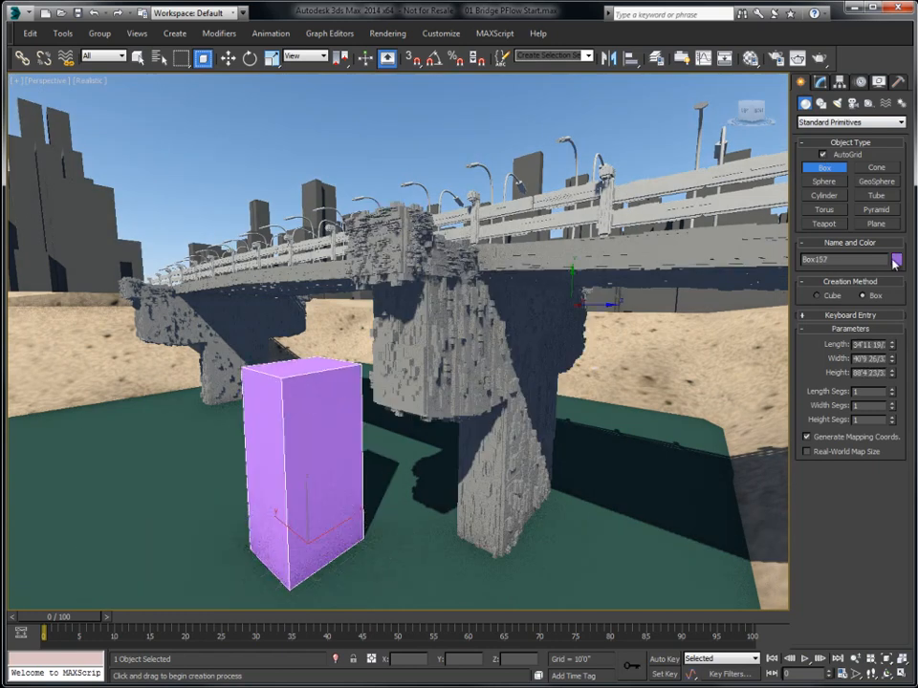
{"action": "left_click", "coordinate": [895, 259]}
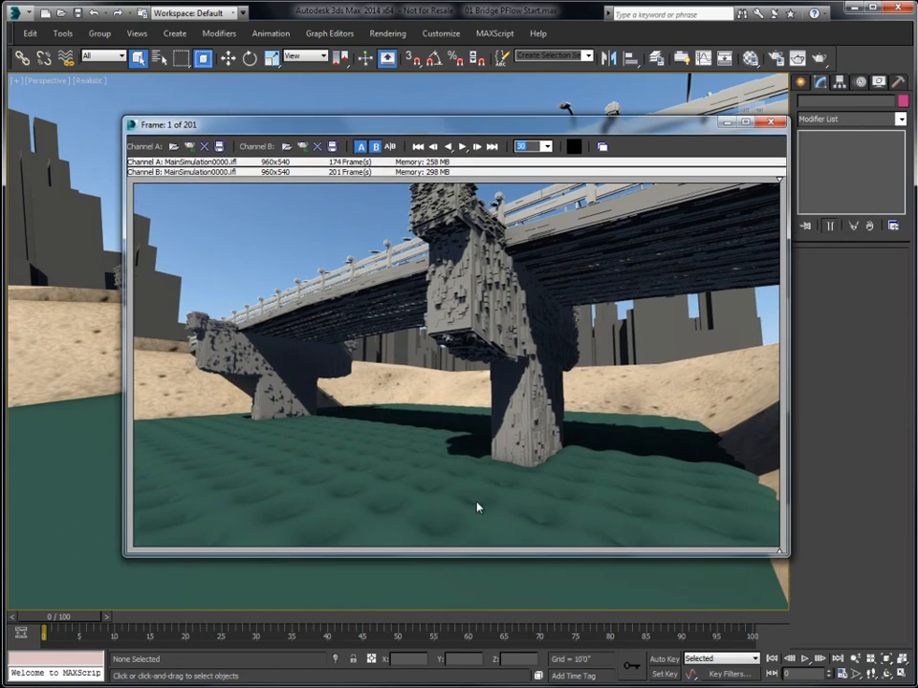
{"action": "mouse_move", "coordinate": [440, 482]}
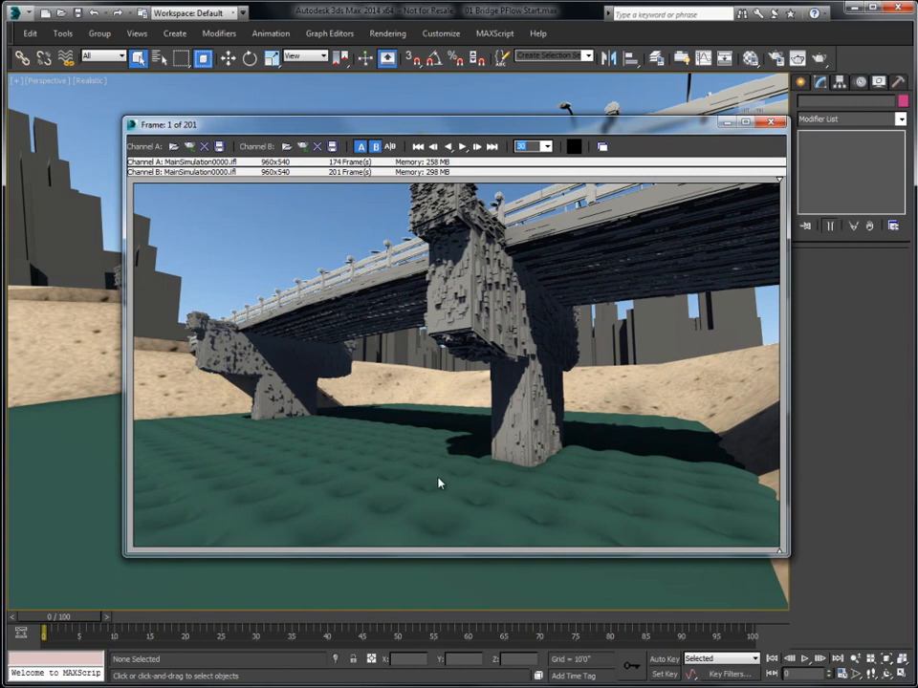
{"action": "mouse_move", "coordinate": [334, 476]}
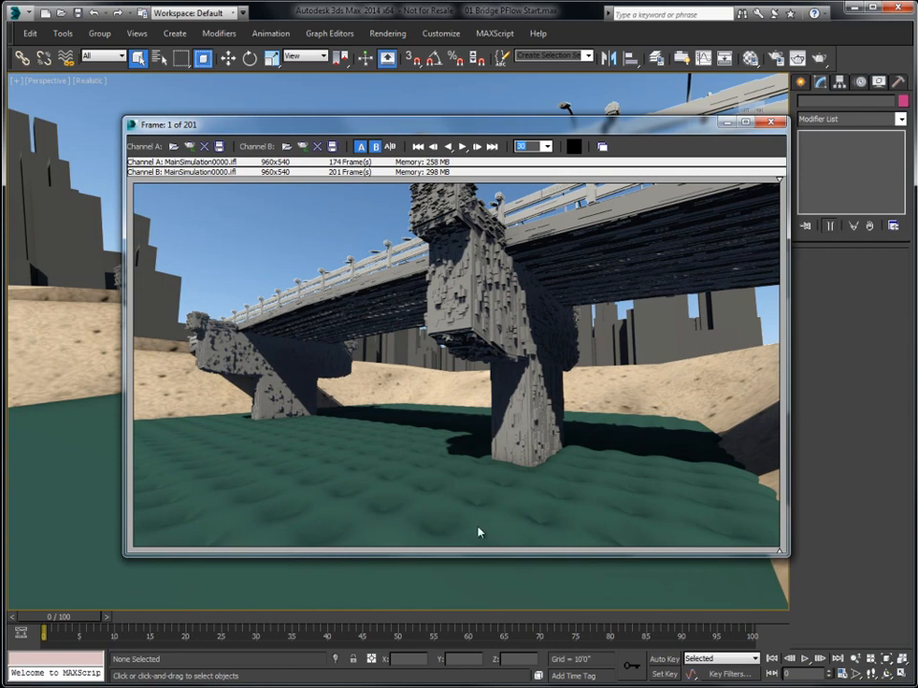
{"action": "mouse_move", "coordinate": [567, 256]}
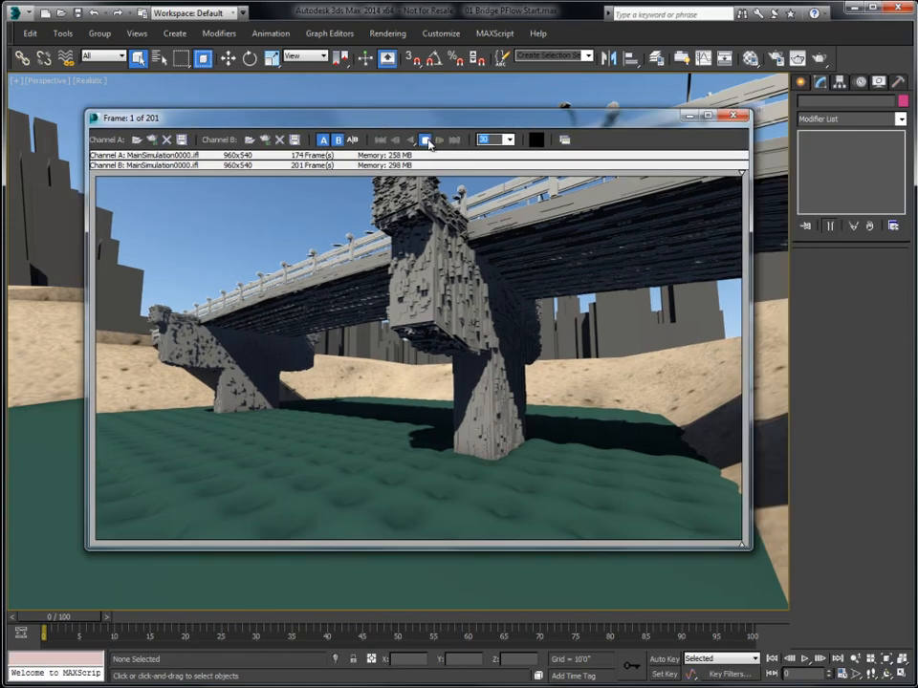
- Play the 201-frame bridge explosion sequence in the RAM Player
{"action": "left_click", "coordinate": [424, 139]}
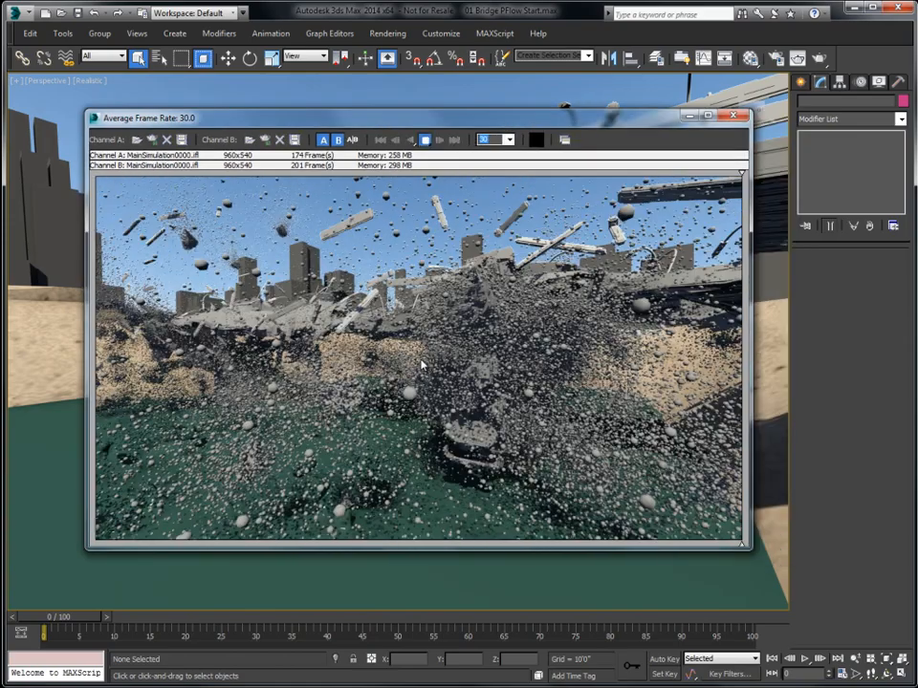